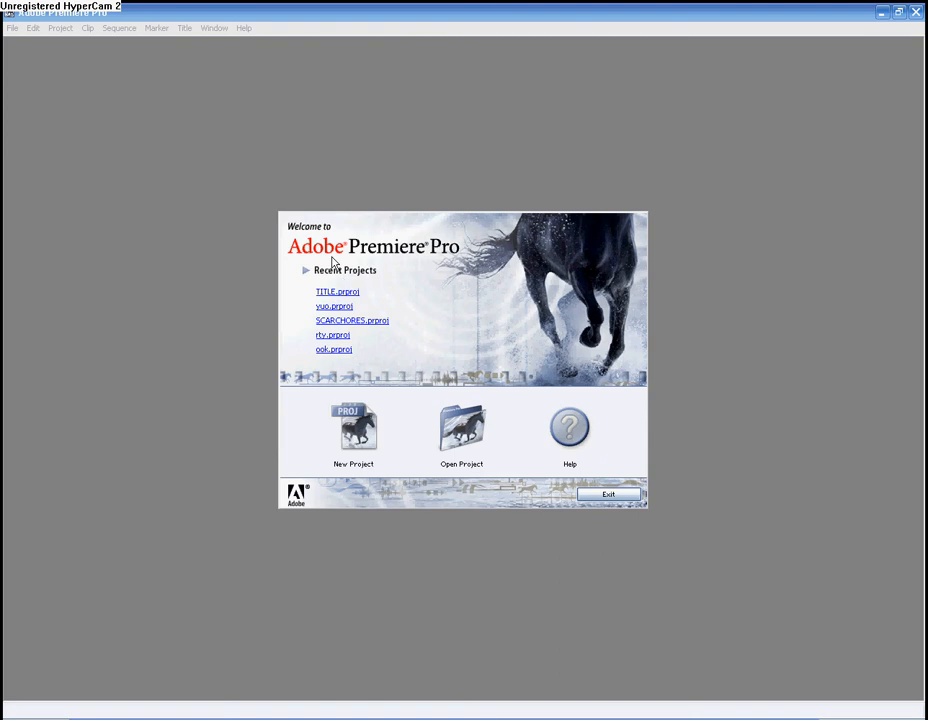
mouse_move(395, 405)
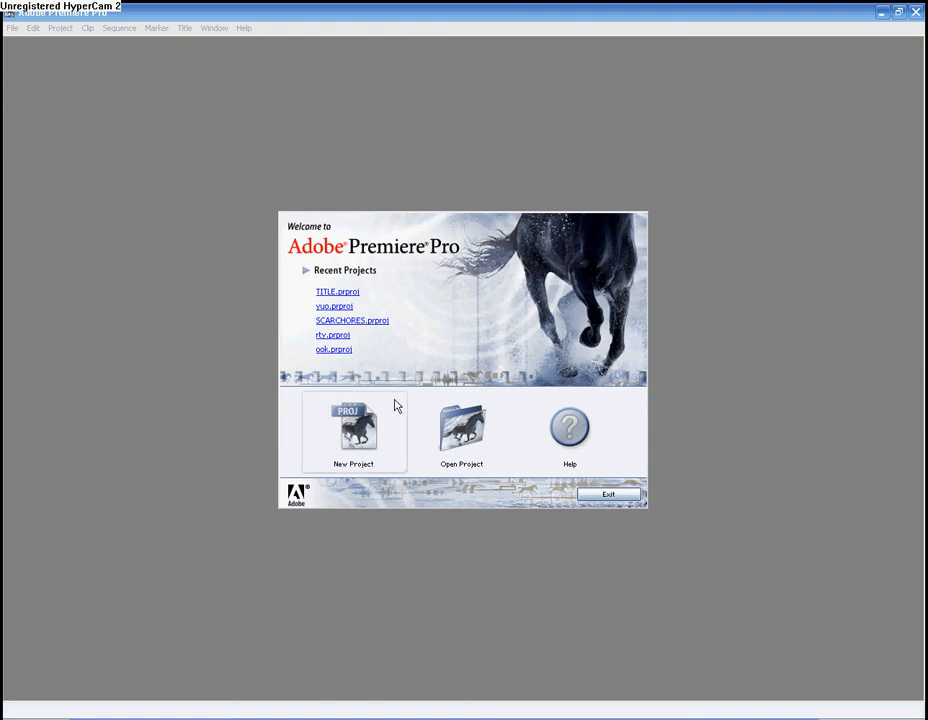
Create a new project with the DV-NTSC Standard 48kHz preset.
click(353, 433)
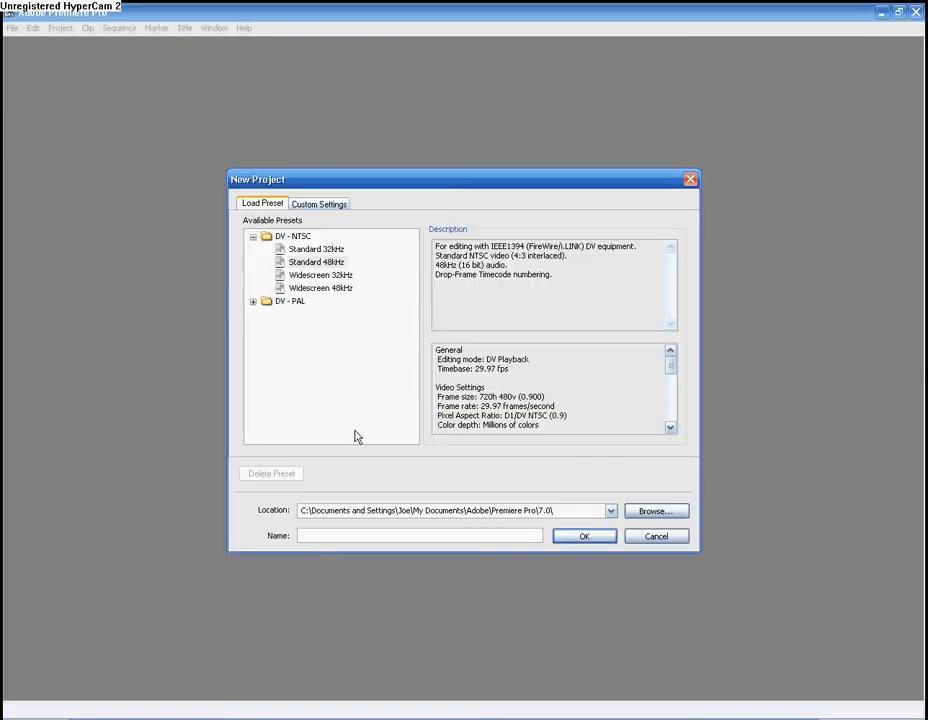
click(420, 535)
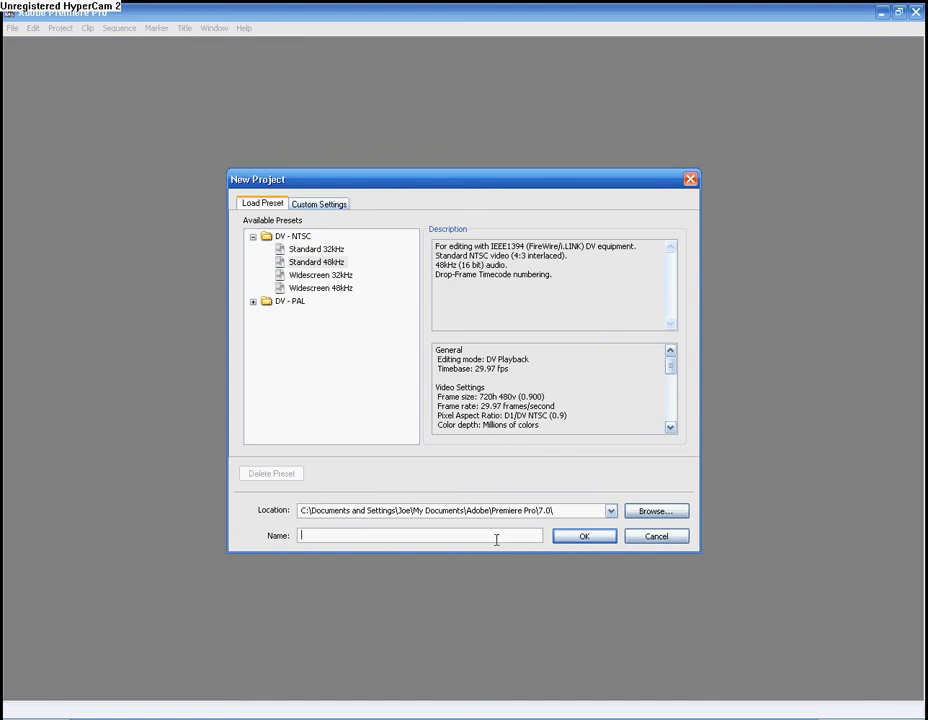
click(584, 536)
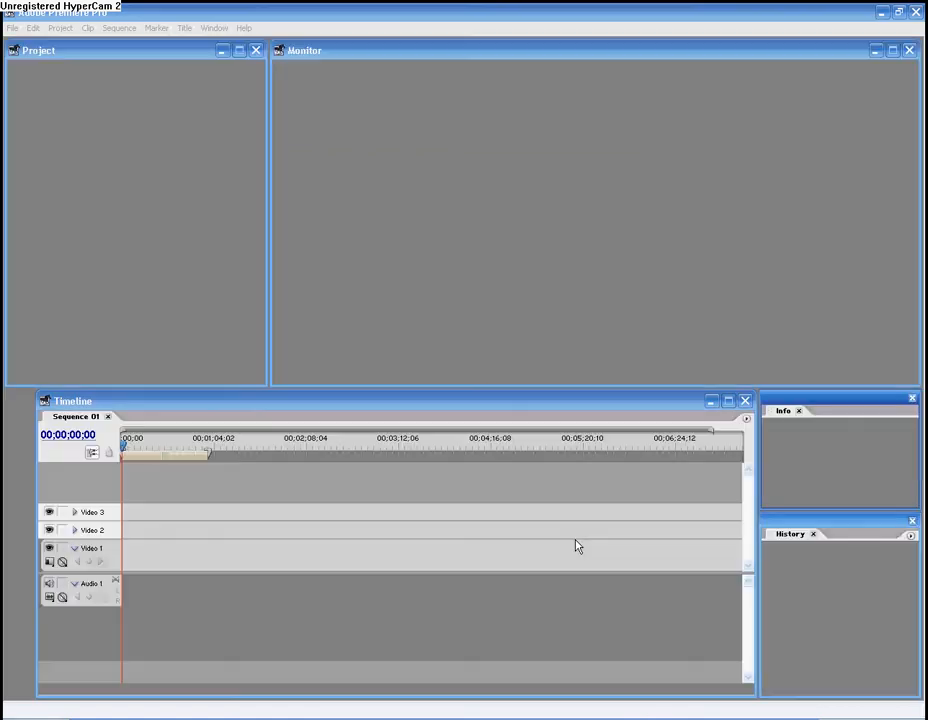
Import scarchores.mpg from Joe's Video and overlay it onto Video 1 in the Timeline.
click(13, 27)
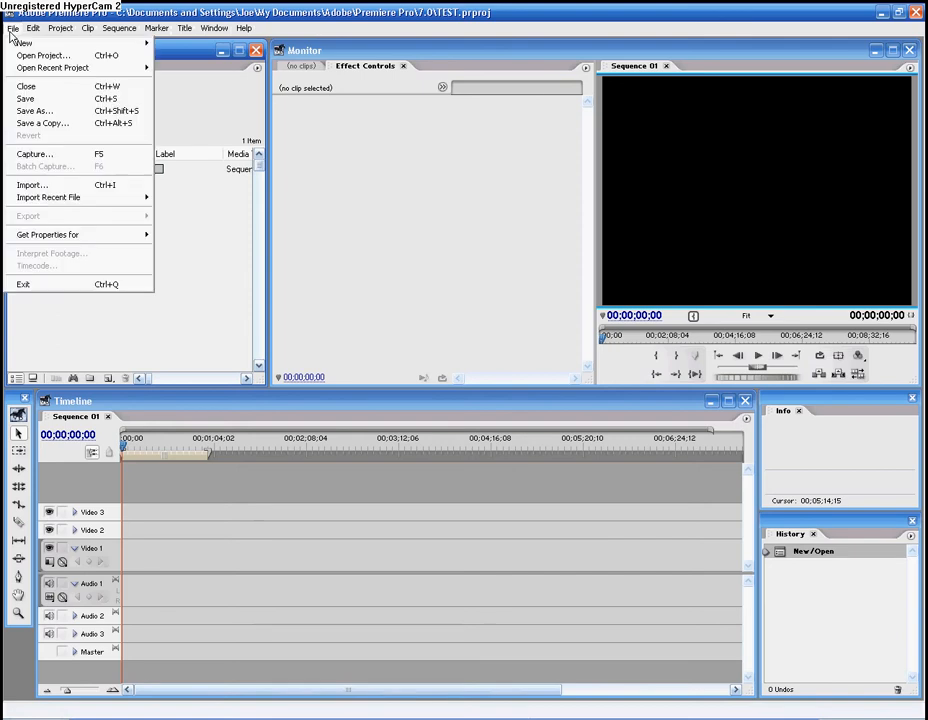
mouse_move(30, 185)
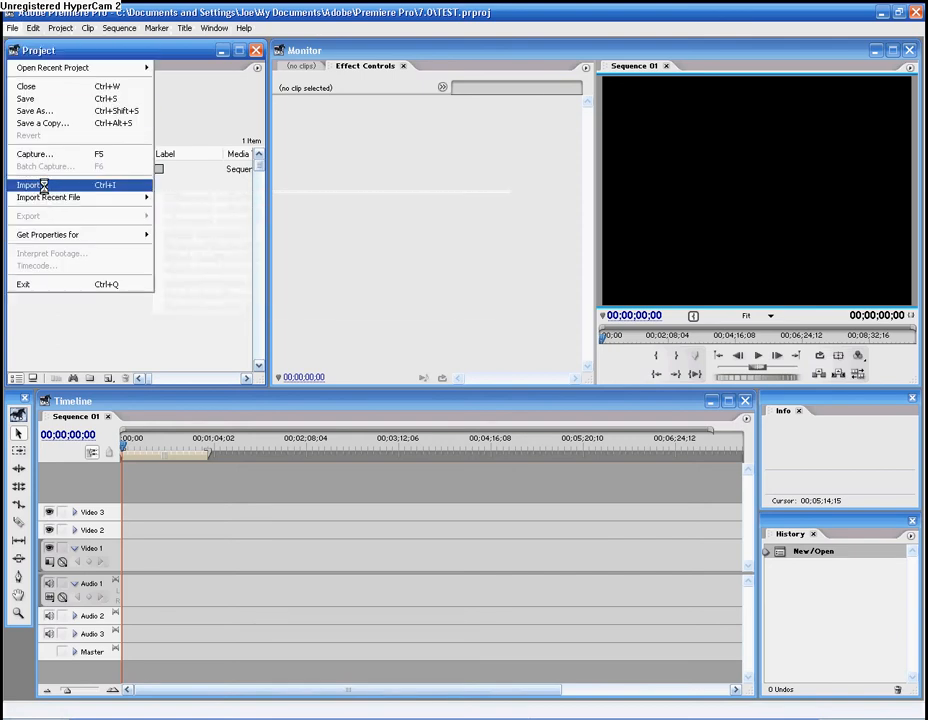
click(29, 185)
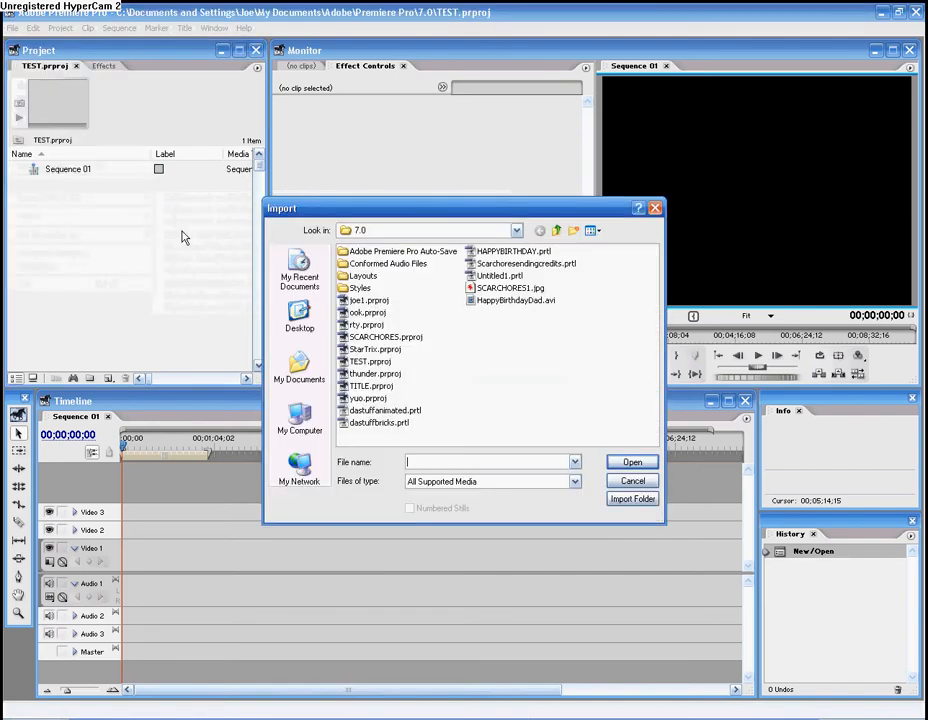
click(517, 230)
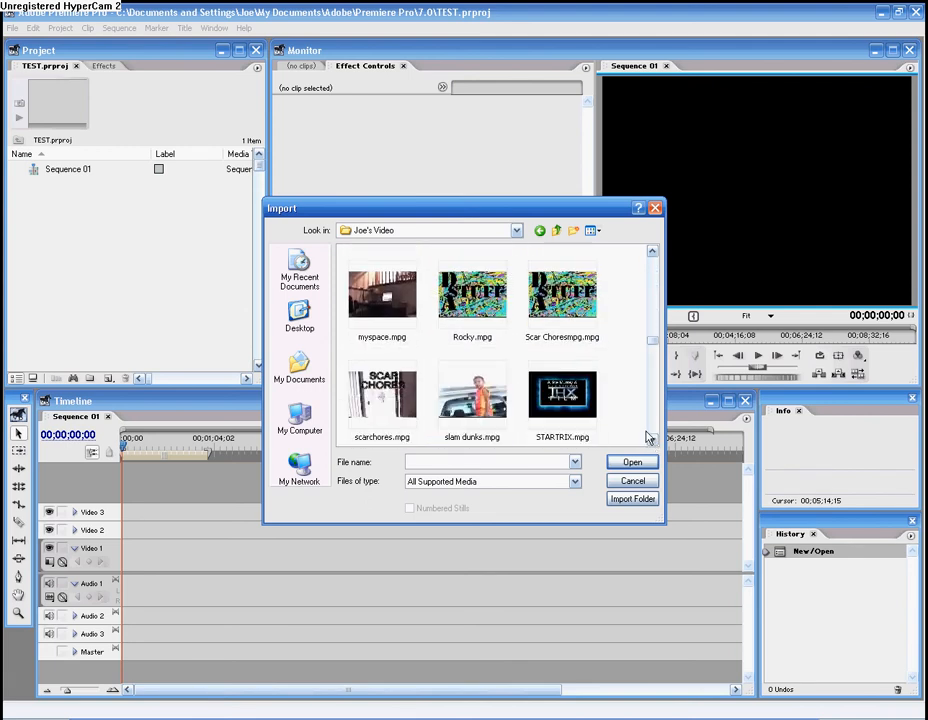
click(382, 293)
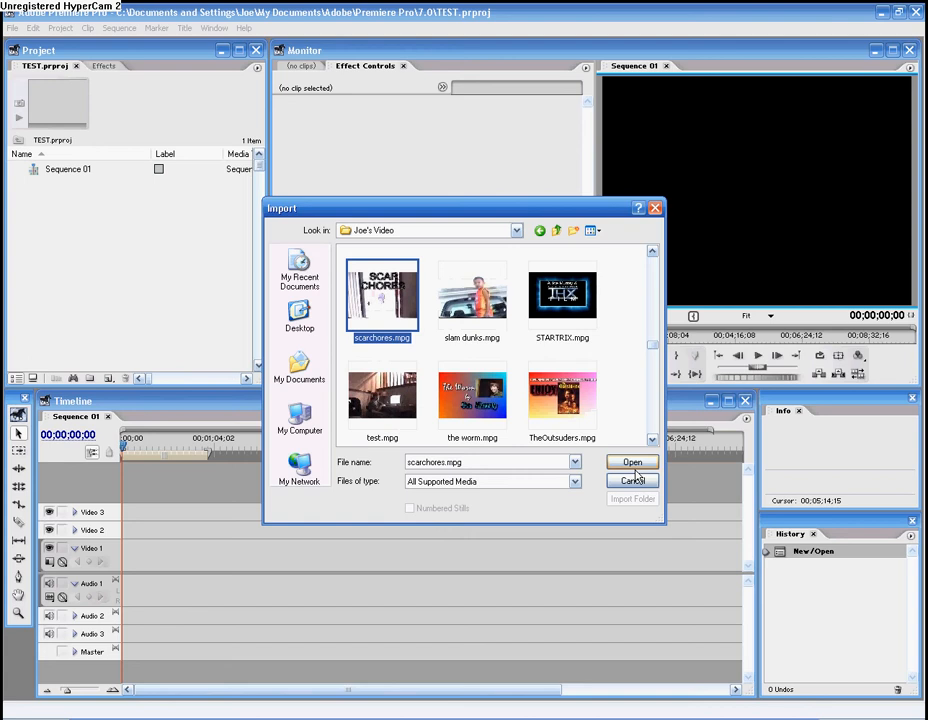
click(632, 462)
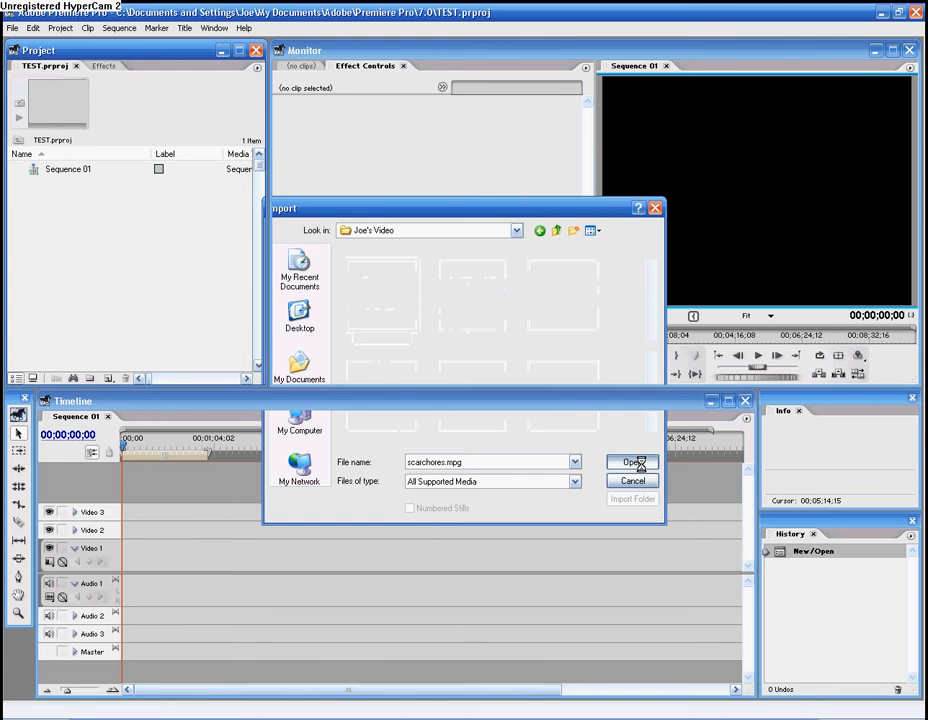
click(631, 462)
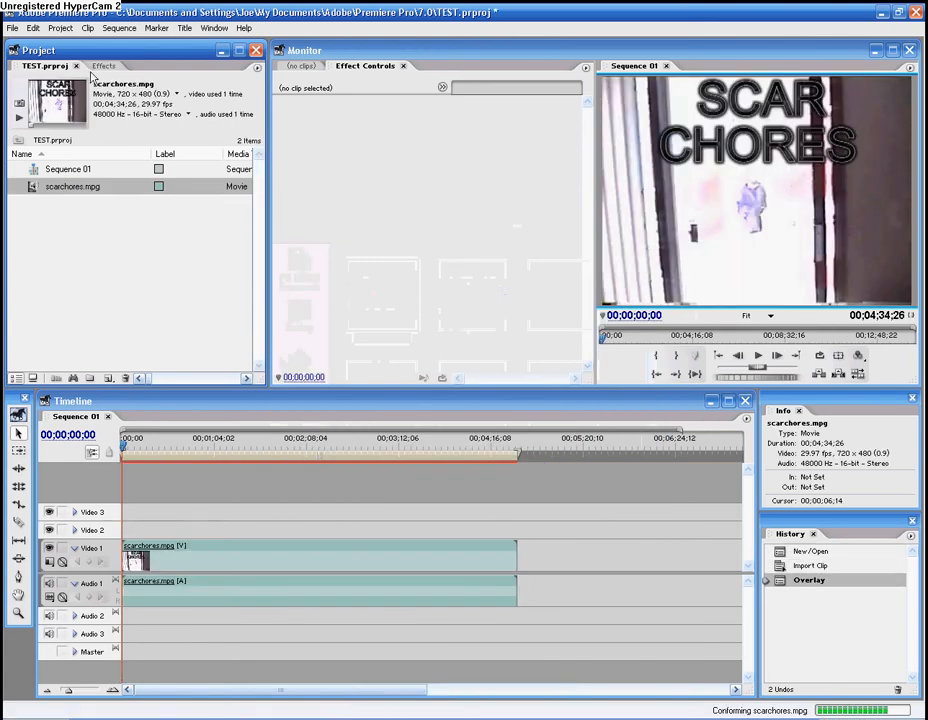
Drag the Lightning effect from Video Effects > Render onto the scarchores clip.
click(93, 65)
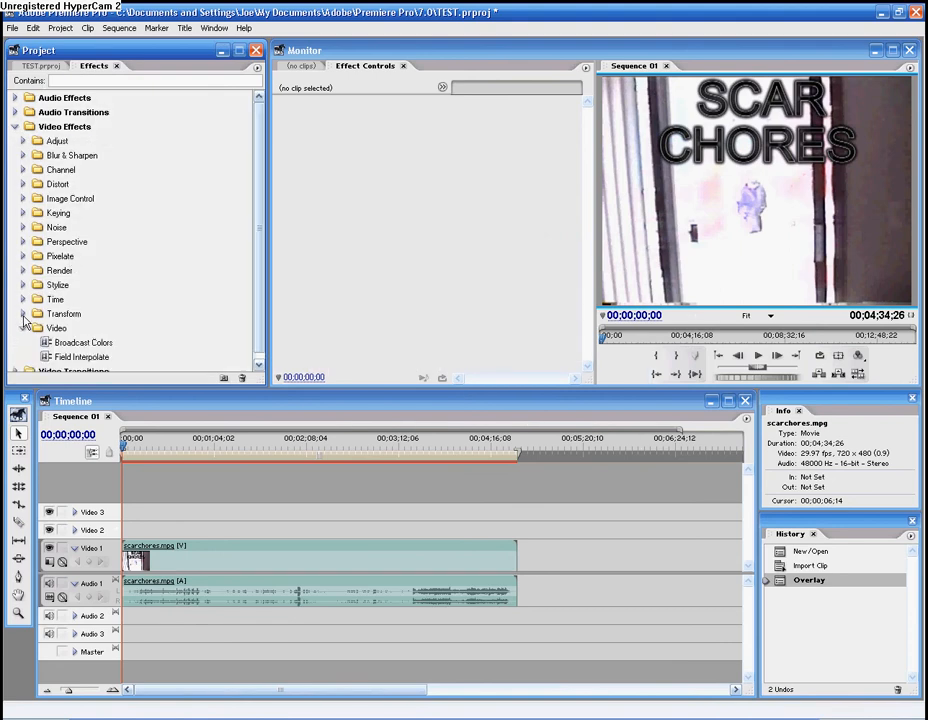
click(24, 241)
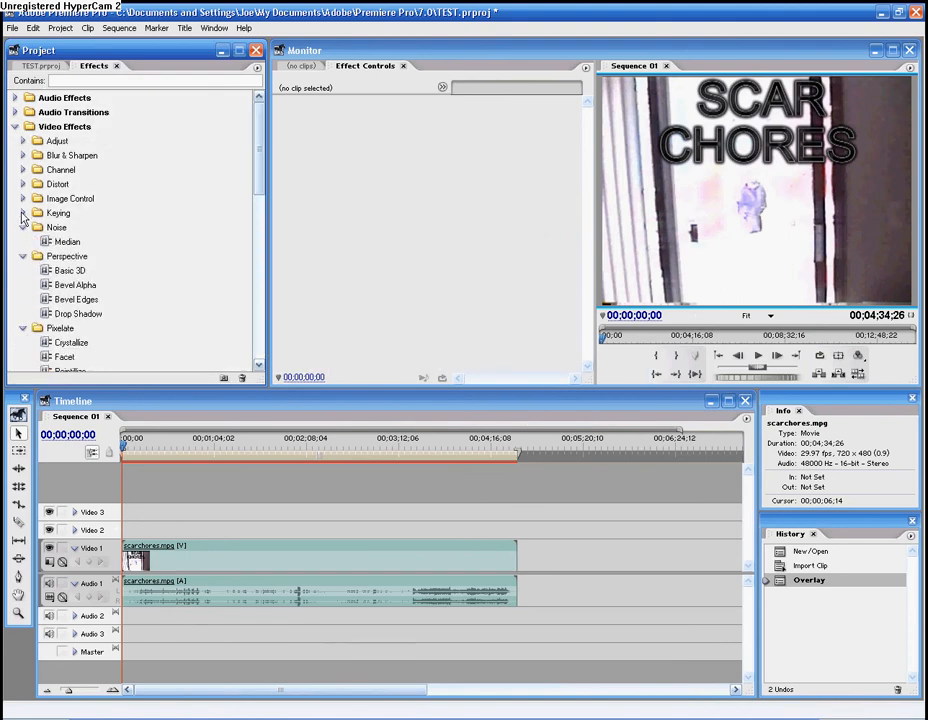
click(23, 155)
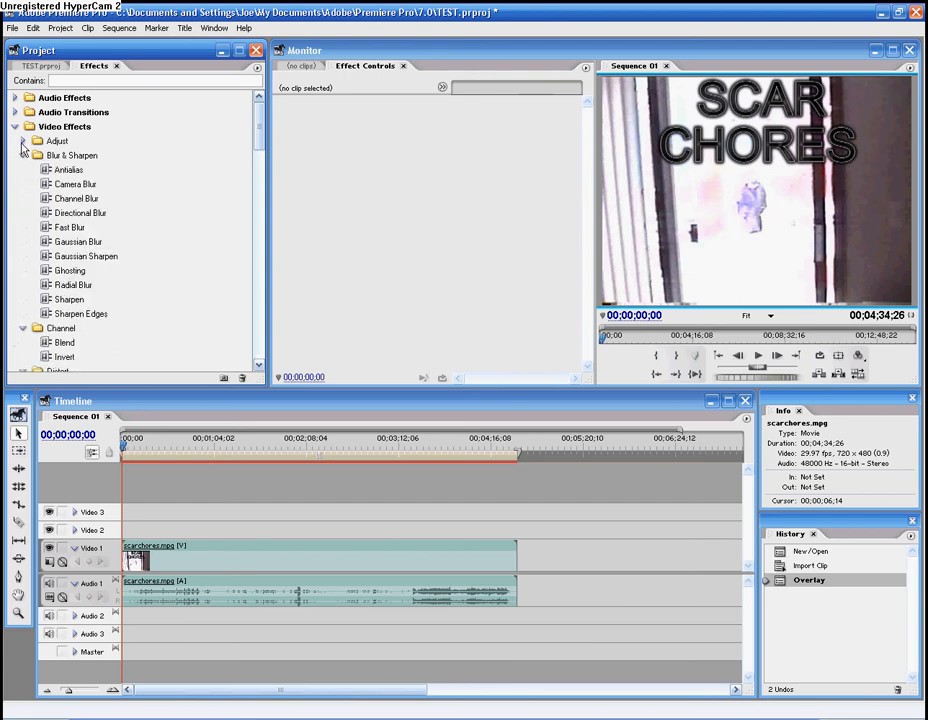
scroll(down, 3)
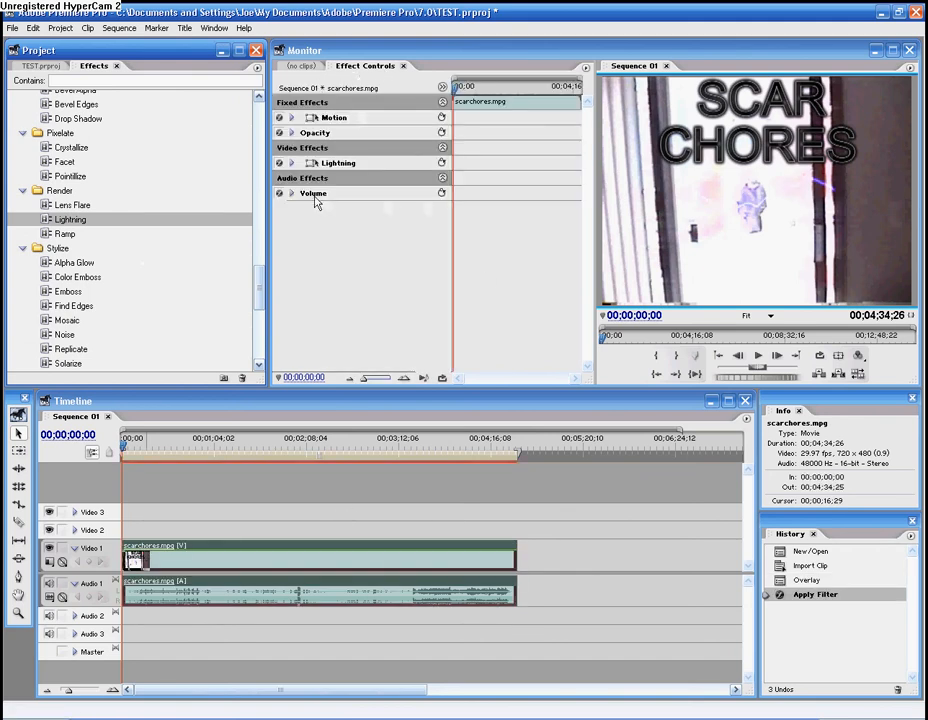
Give the Lightning effect a yellow bolt colour and speed 20 in Effect Controls.
click(290, 162)
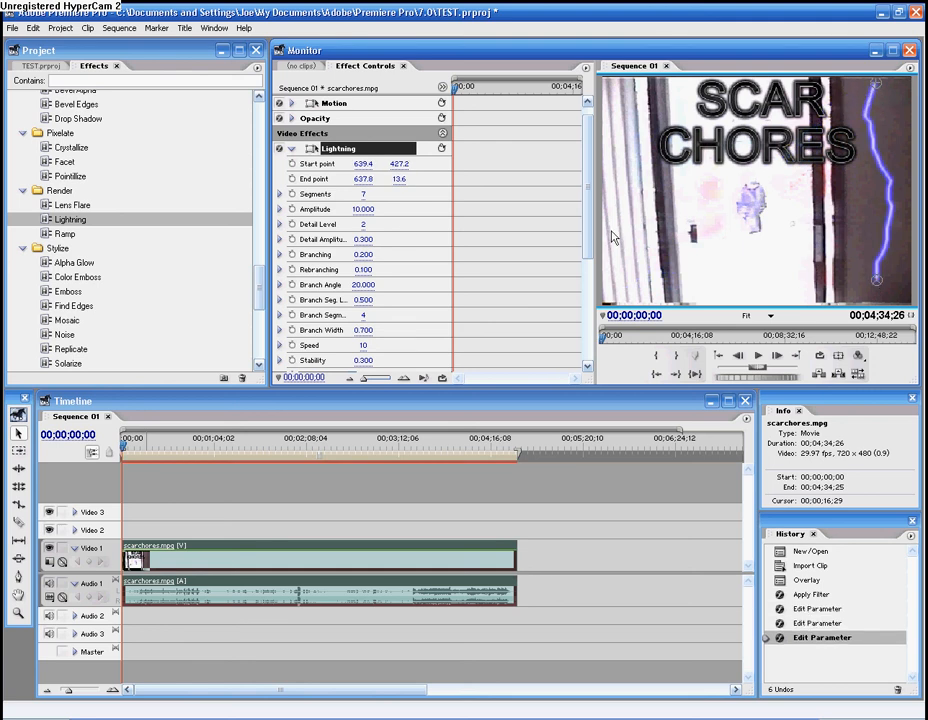
click(757, 355)
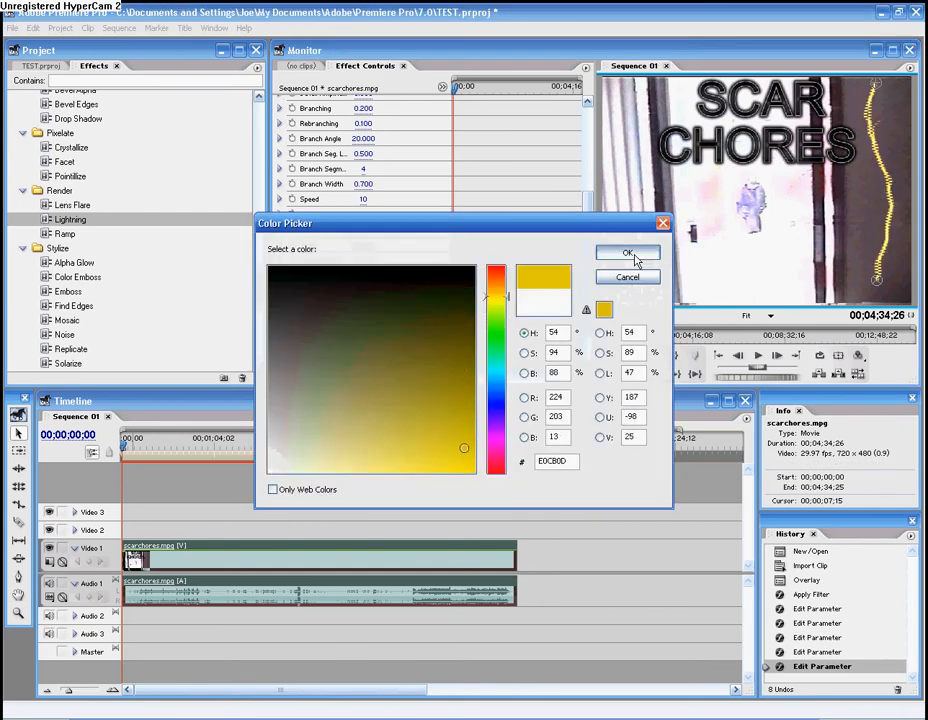
click(628, 252)
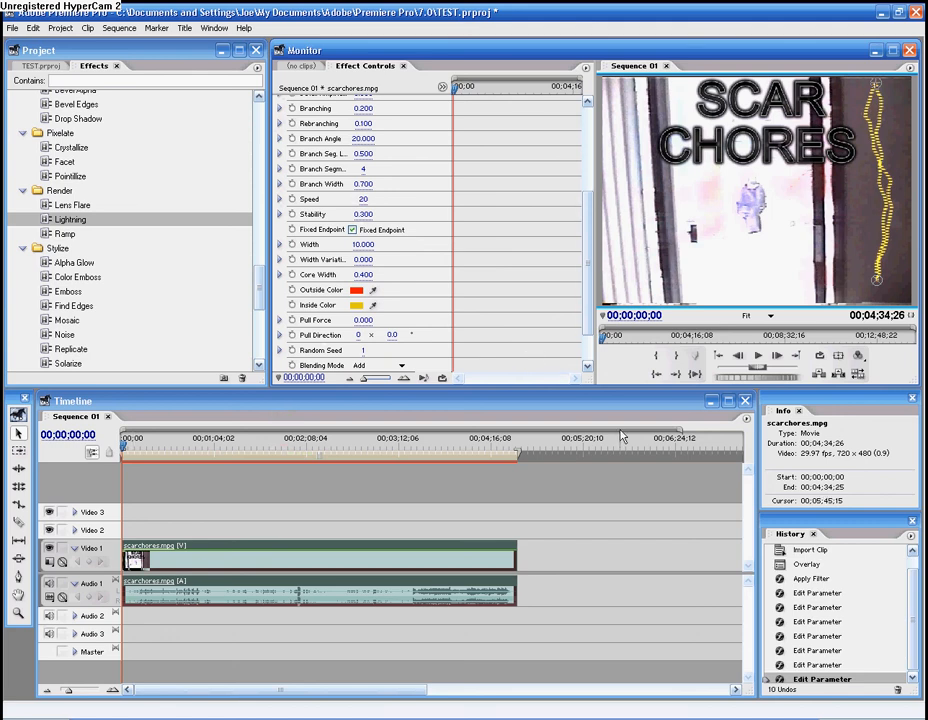
click(757, 355)
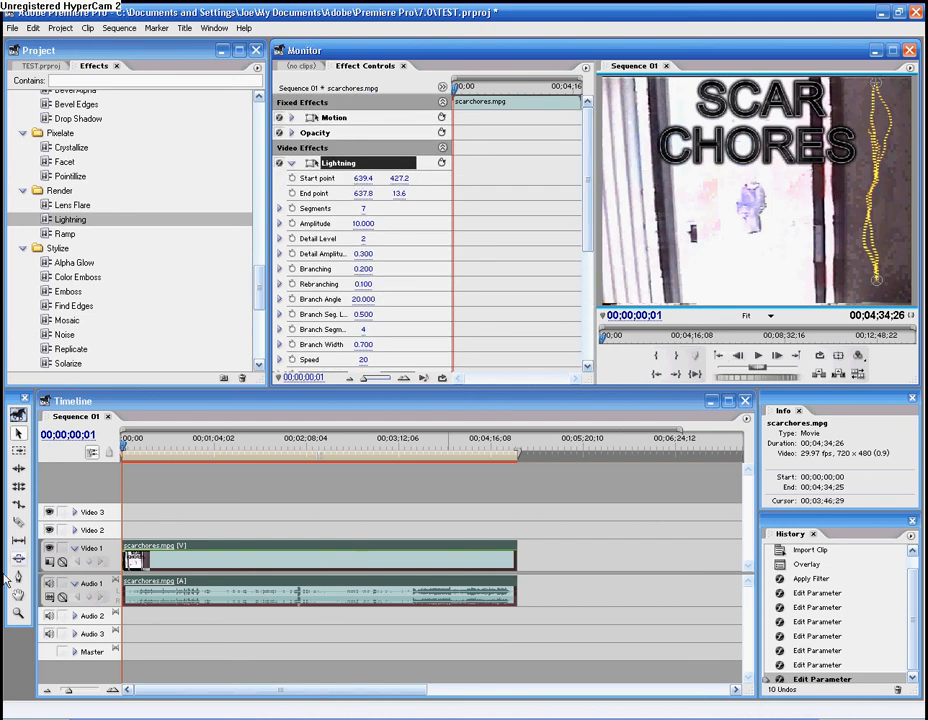
Cut the scarchores clip with the Razor tool and play back the sequence.
click(340, 472)
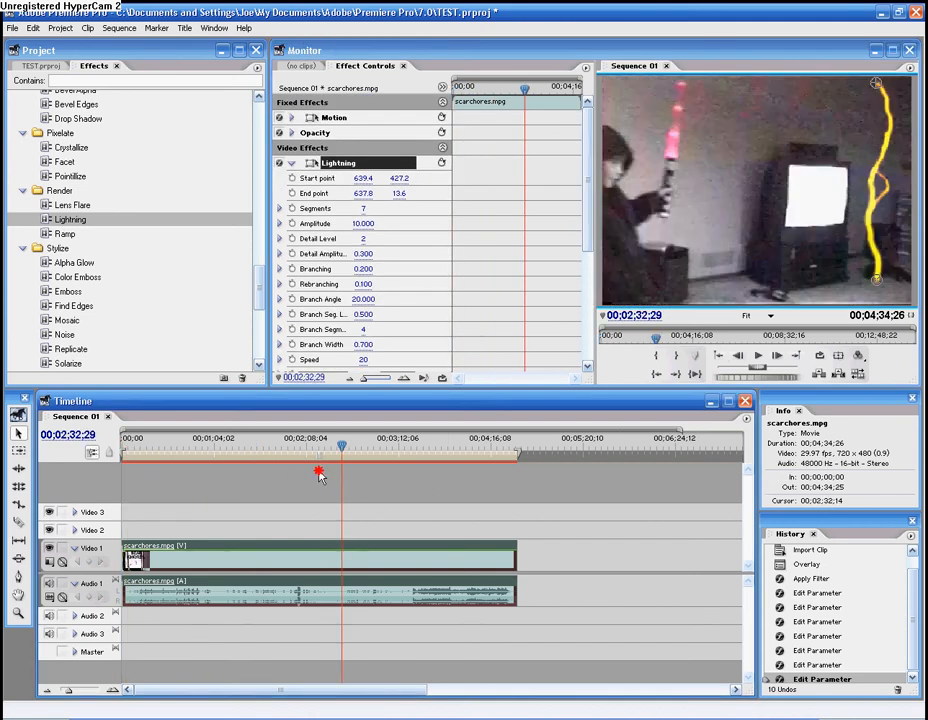
drag(341, 445, 300, 445)
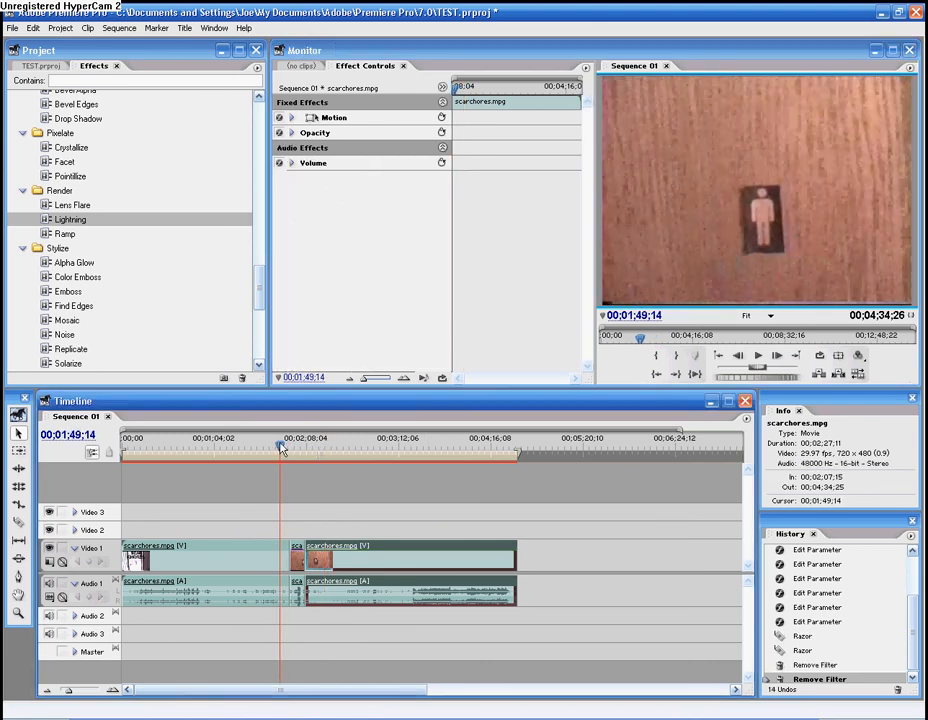
click(757, 355)
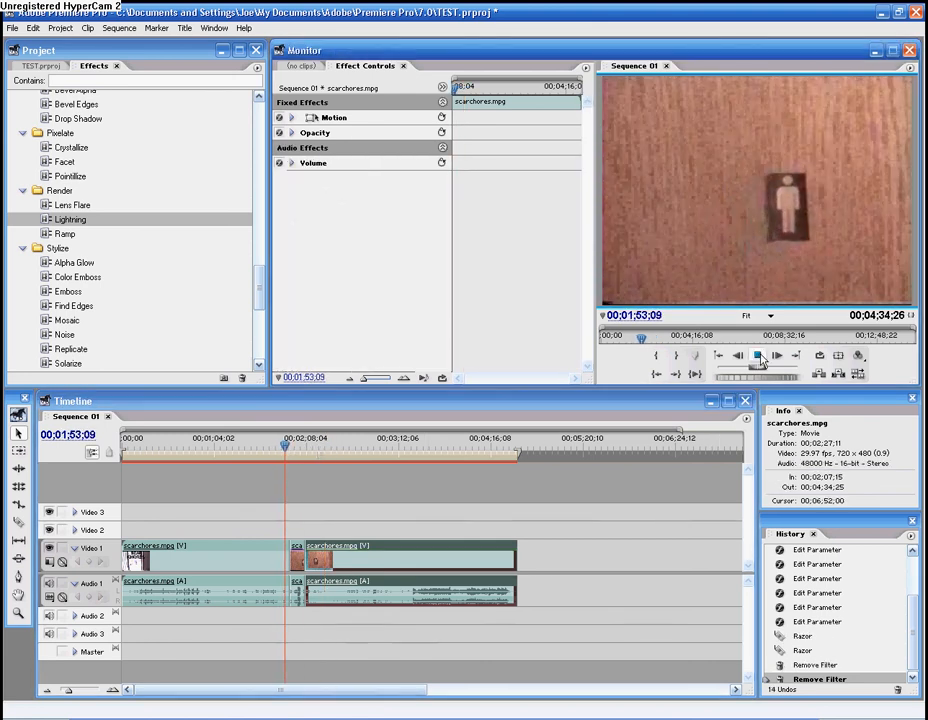